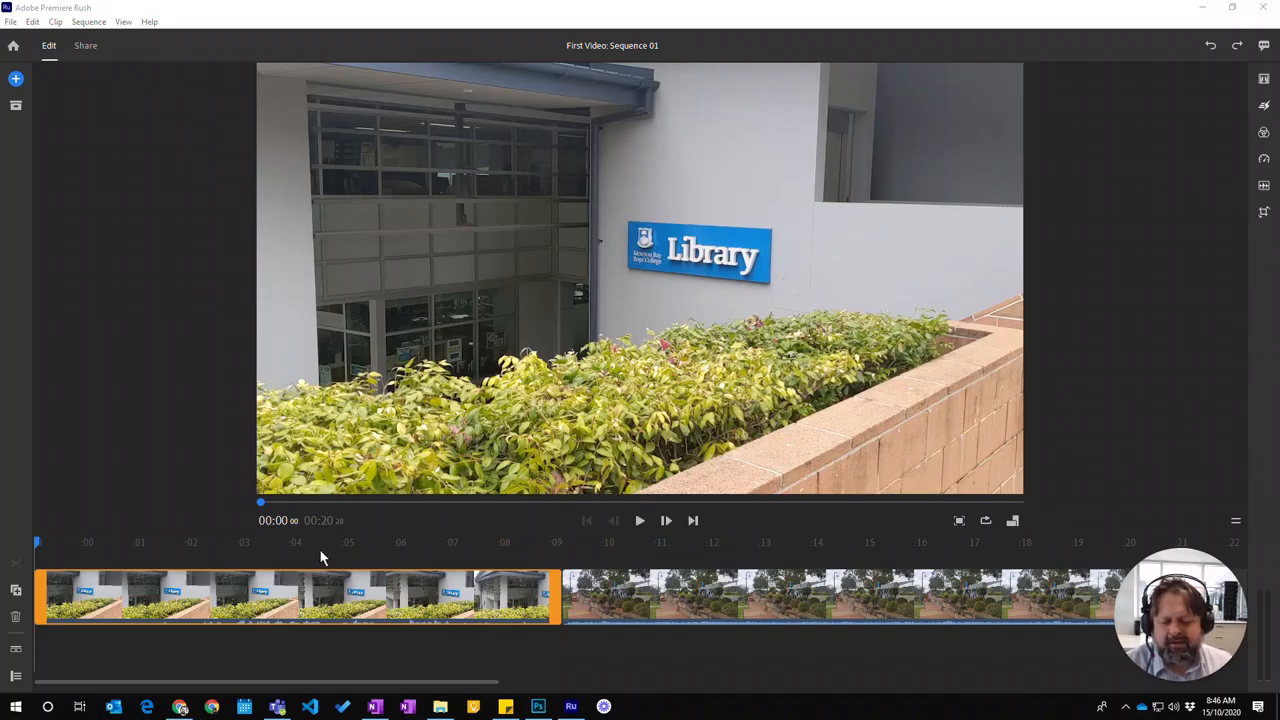
pyautogui.moveTo(450, 596)
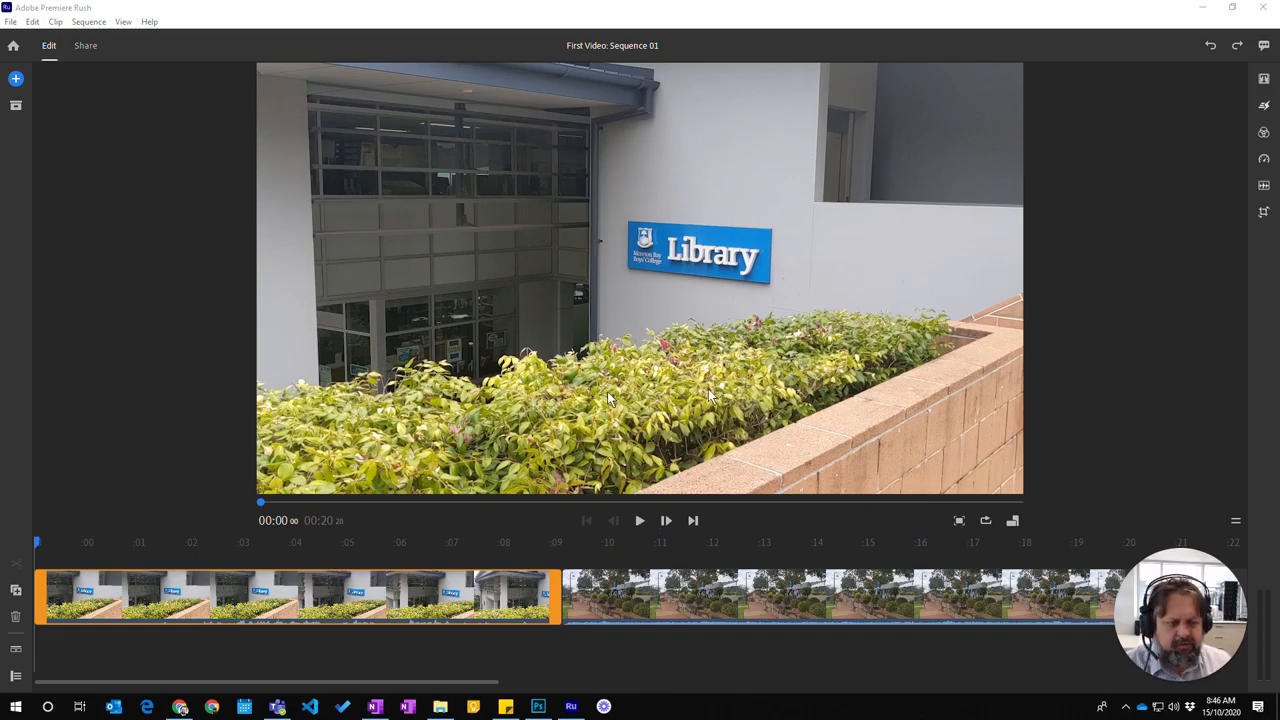
pyautogui.moveTo(816, 210)
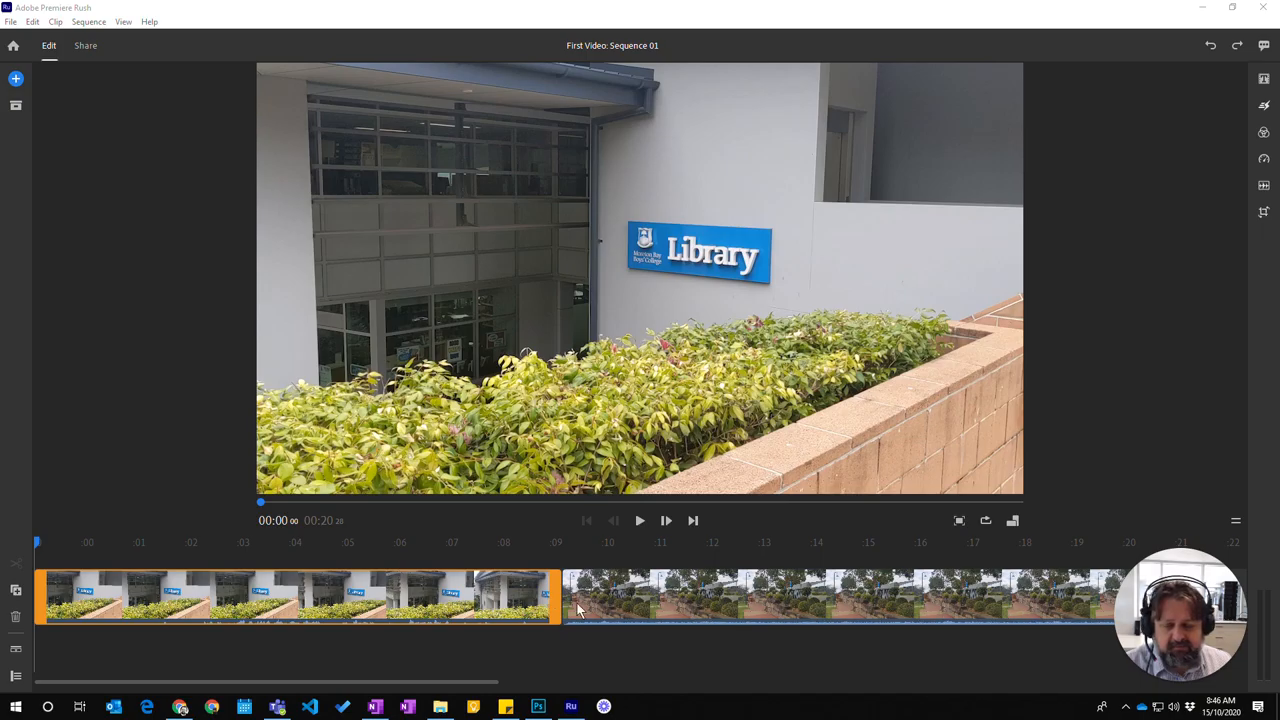
pyautogui.moveTo(204, 604)
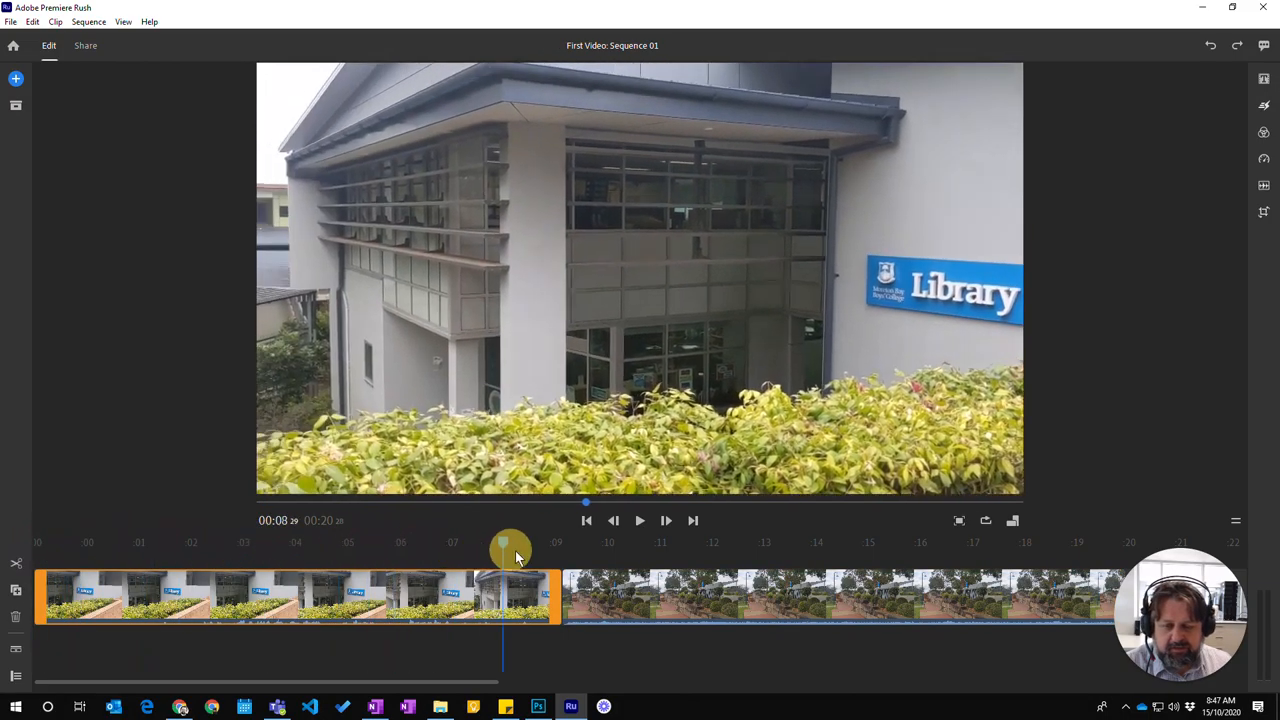
# Step: Preview the footage, then trim the Library clip to about five seconds, making the sequence 16 seconds
pyautogui.moveTo(510, 548); pyautogui.dragTo(1052, 548)
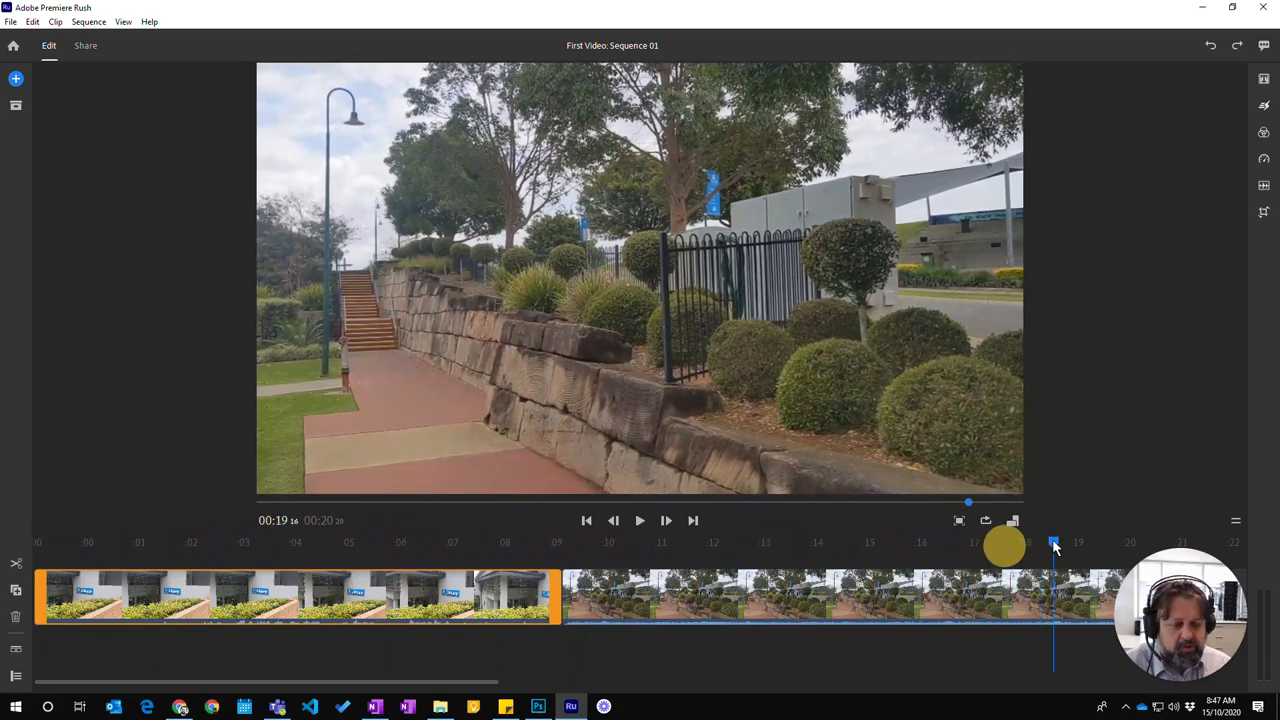
pyautogui.moveTo(1052, 548); pyautogui.dragTo(660, 548)
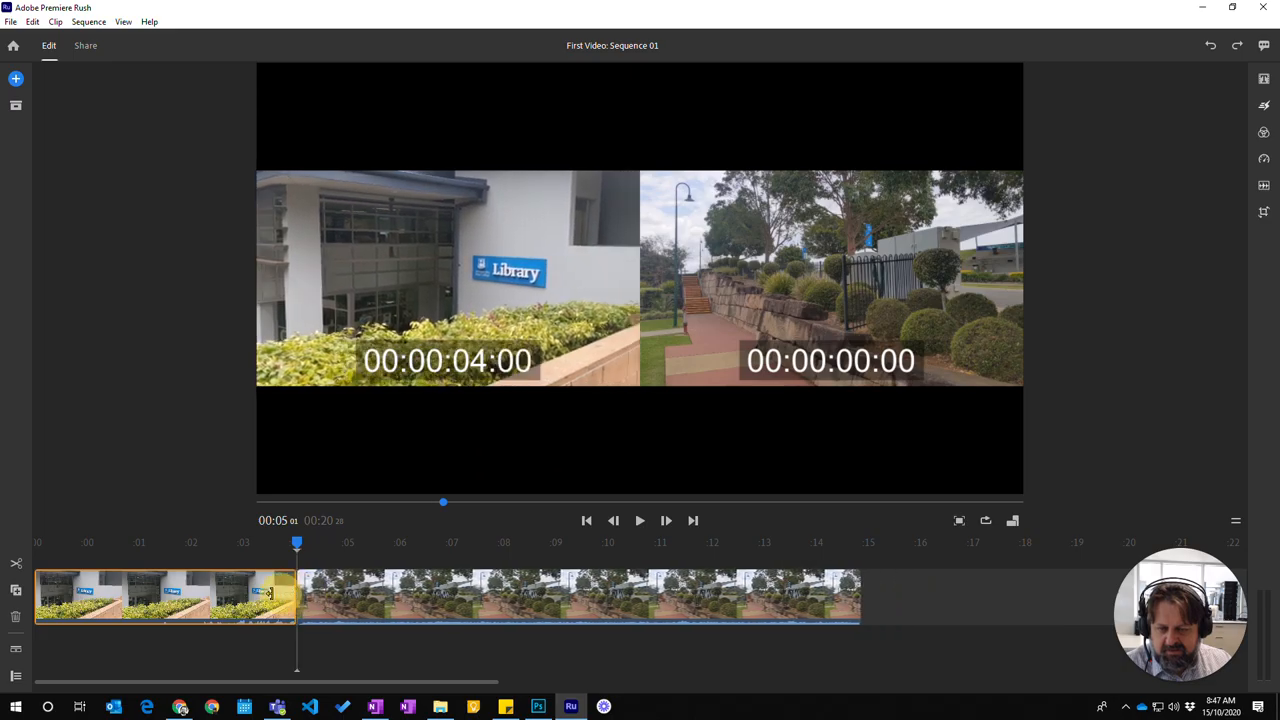
pyautogui.moveTo(296, 598); pyautogui.dragTo(404, 598)
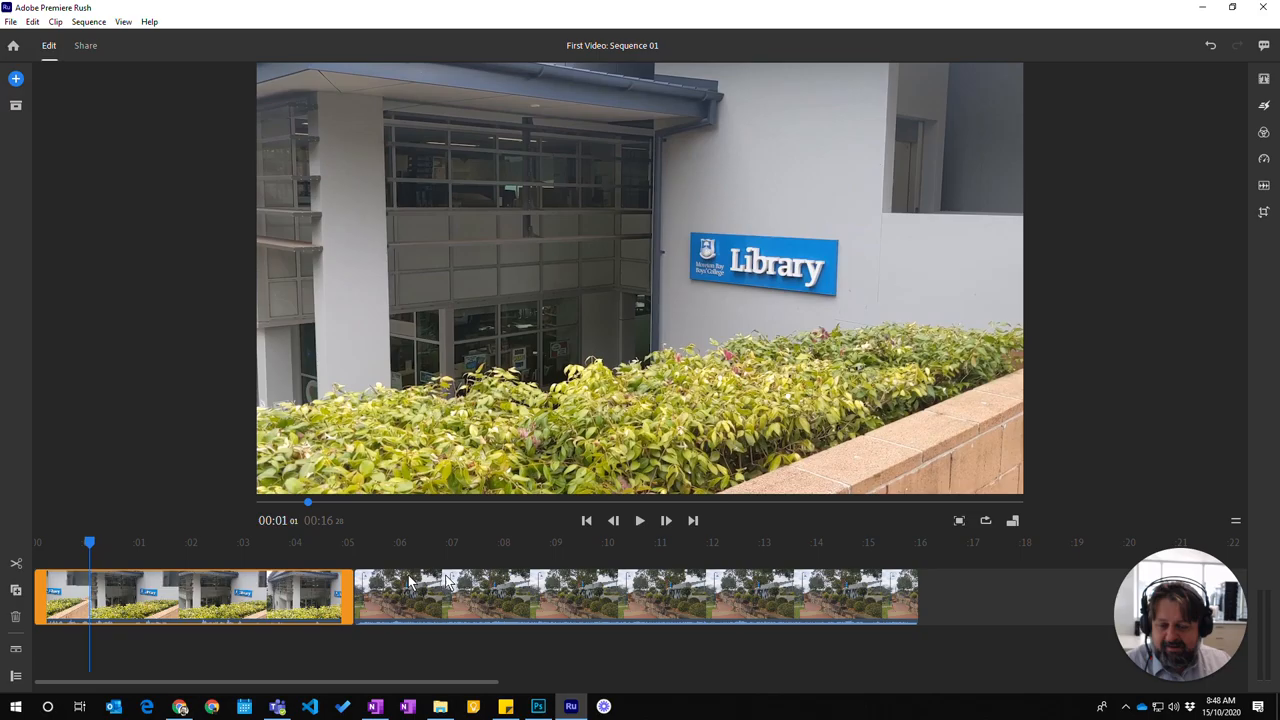
# Step: Return the playhead to the start and play back the trimmed sixteen-second sequence
pyautogui.moveTo(88, 540); pyautogui.dragTo(62, 546)
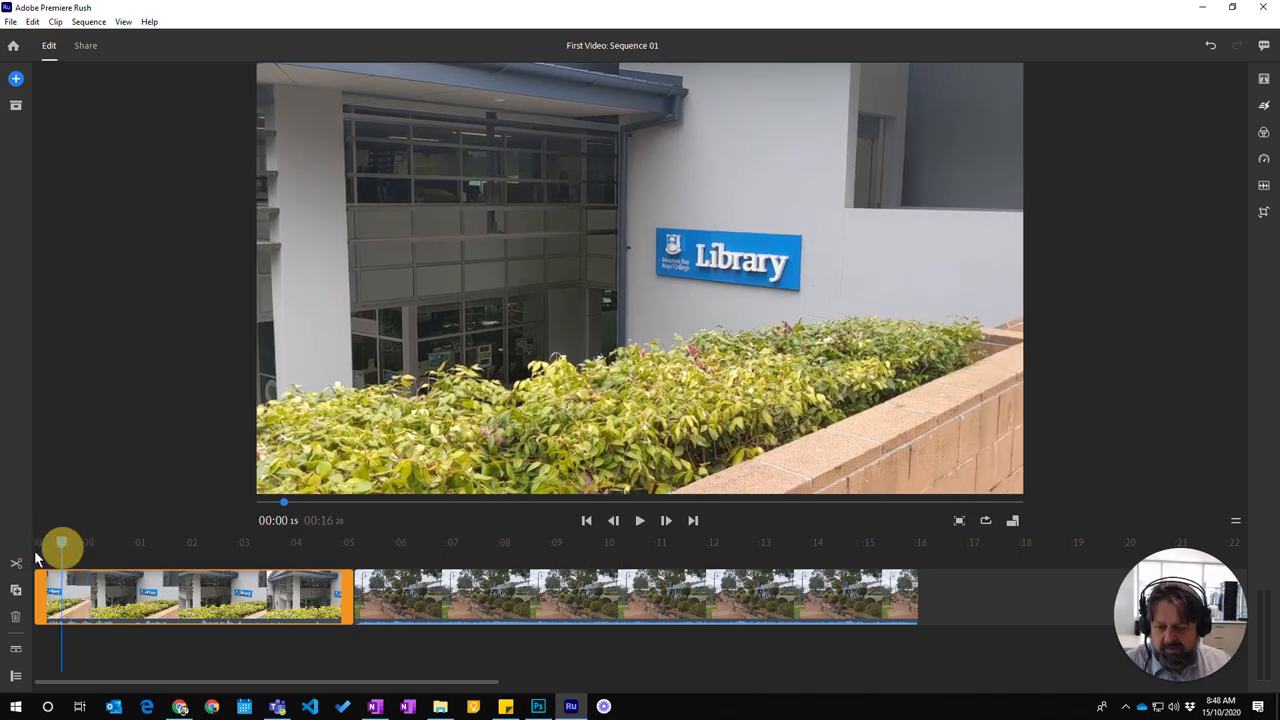
pyautogui.click(640, 520)
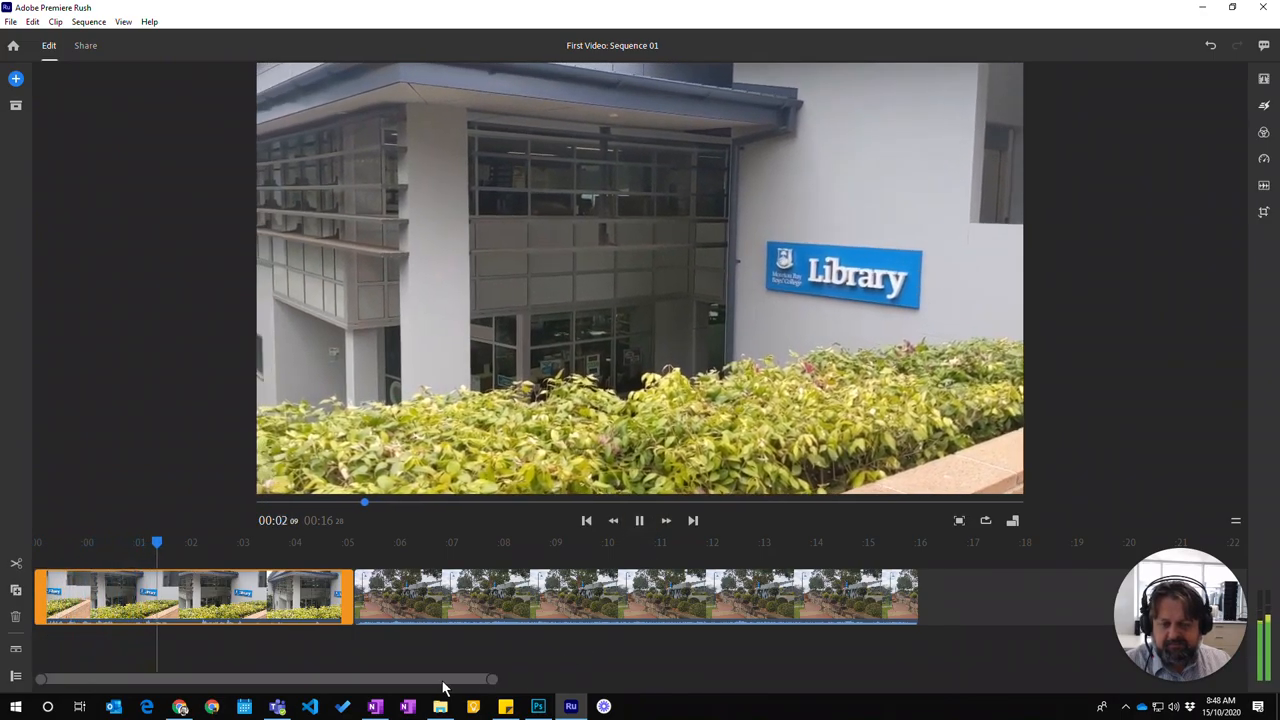